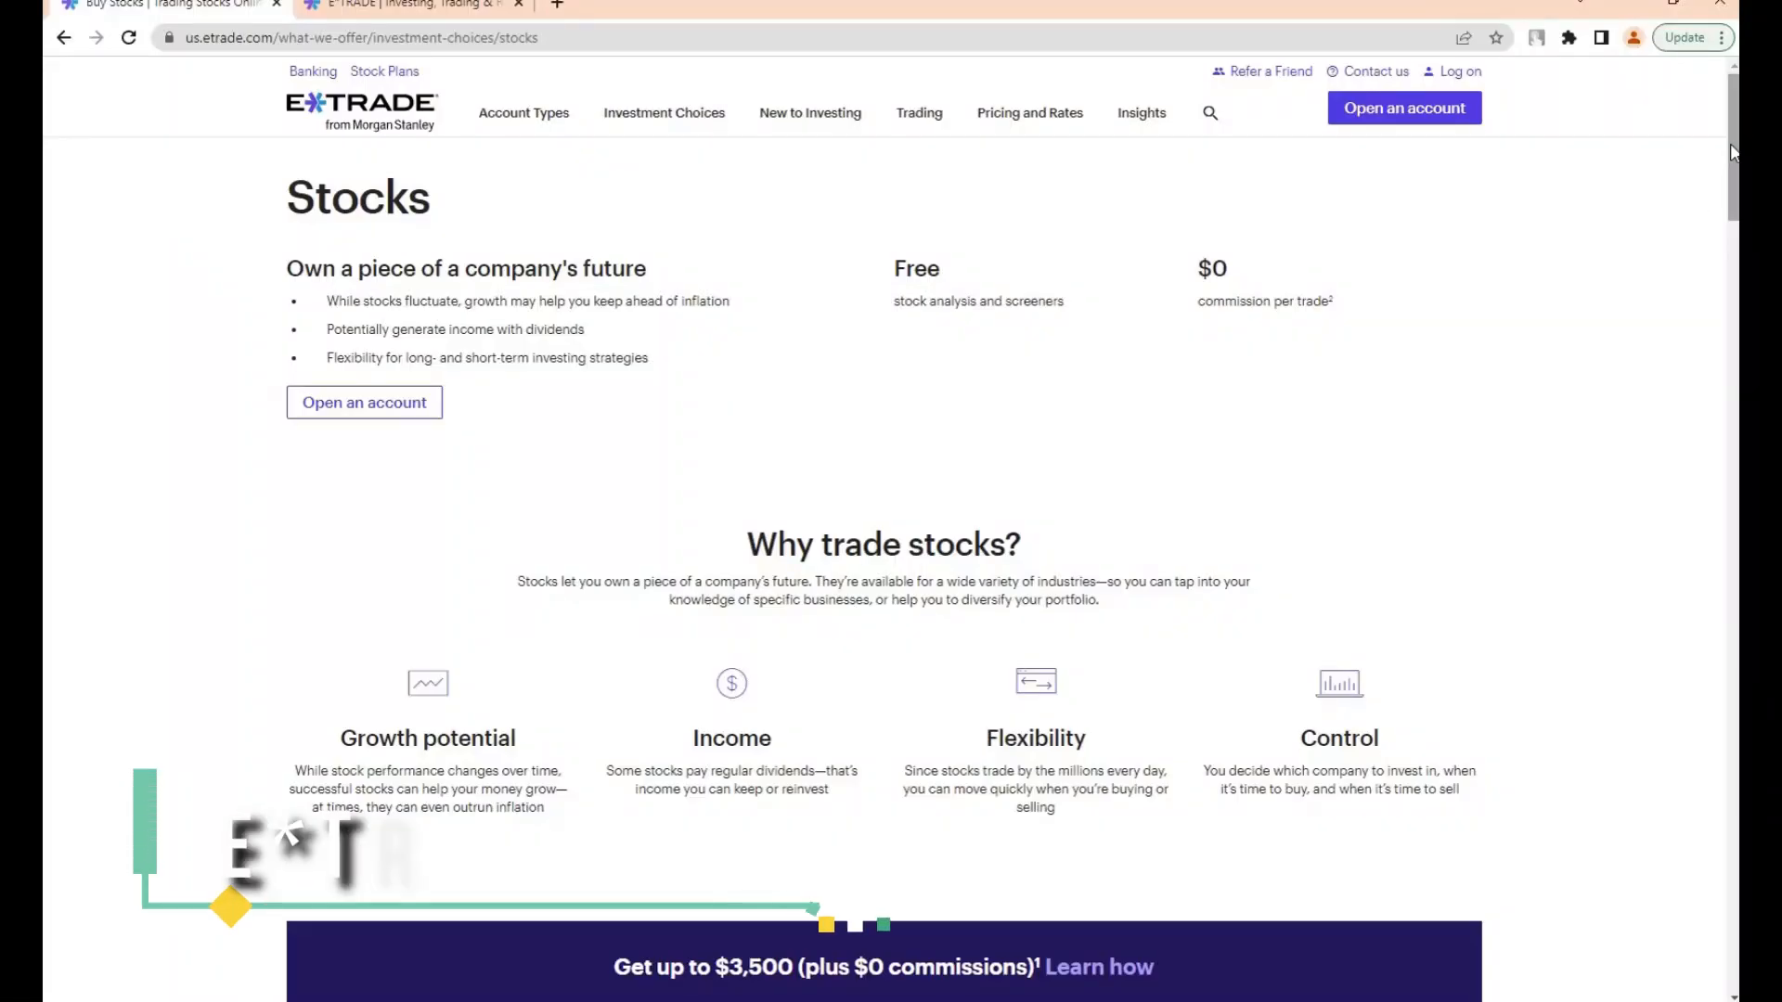
pyautogui.scroll(-3)
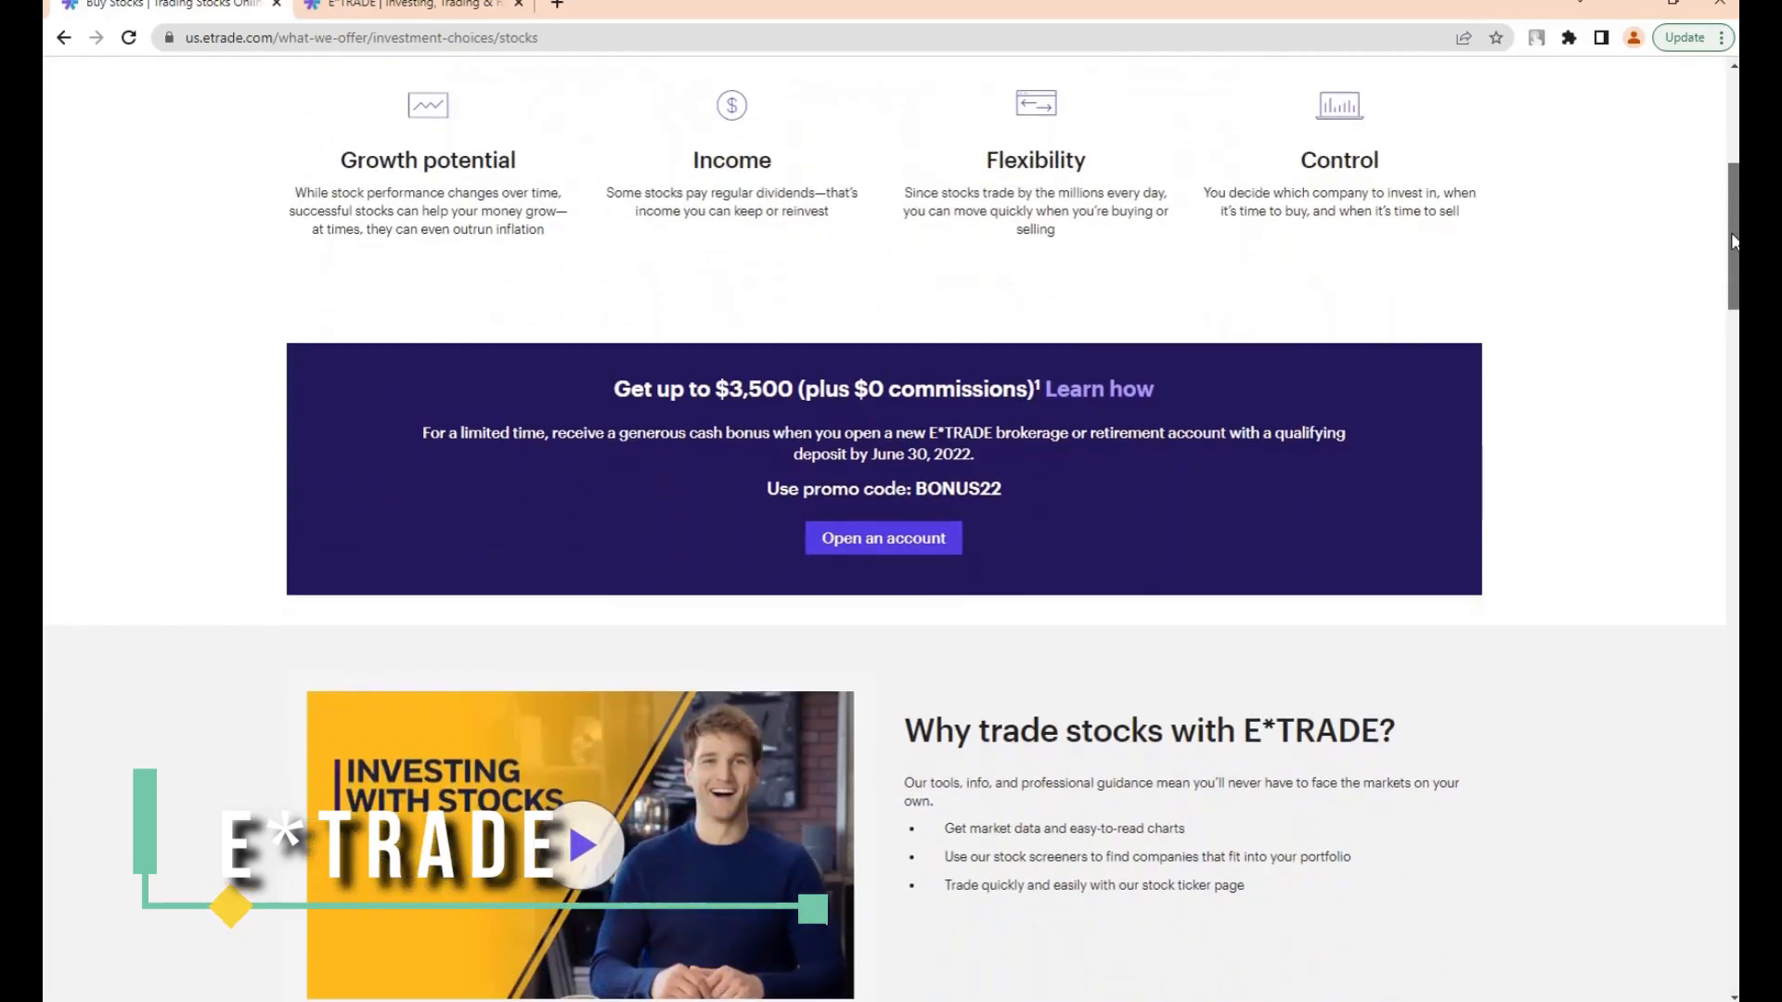
pyautogui.scroll(-3)
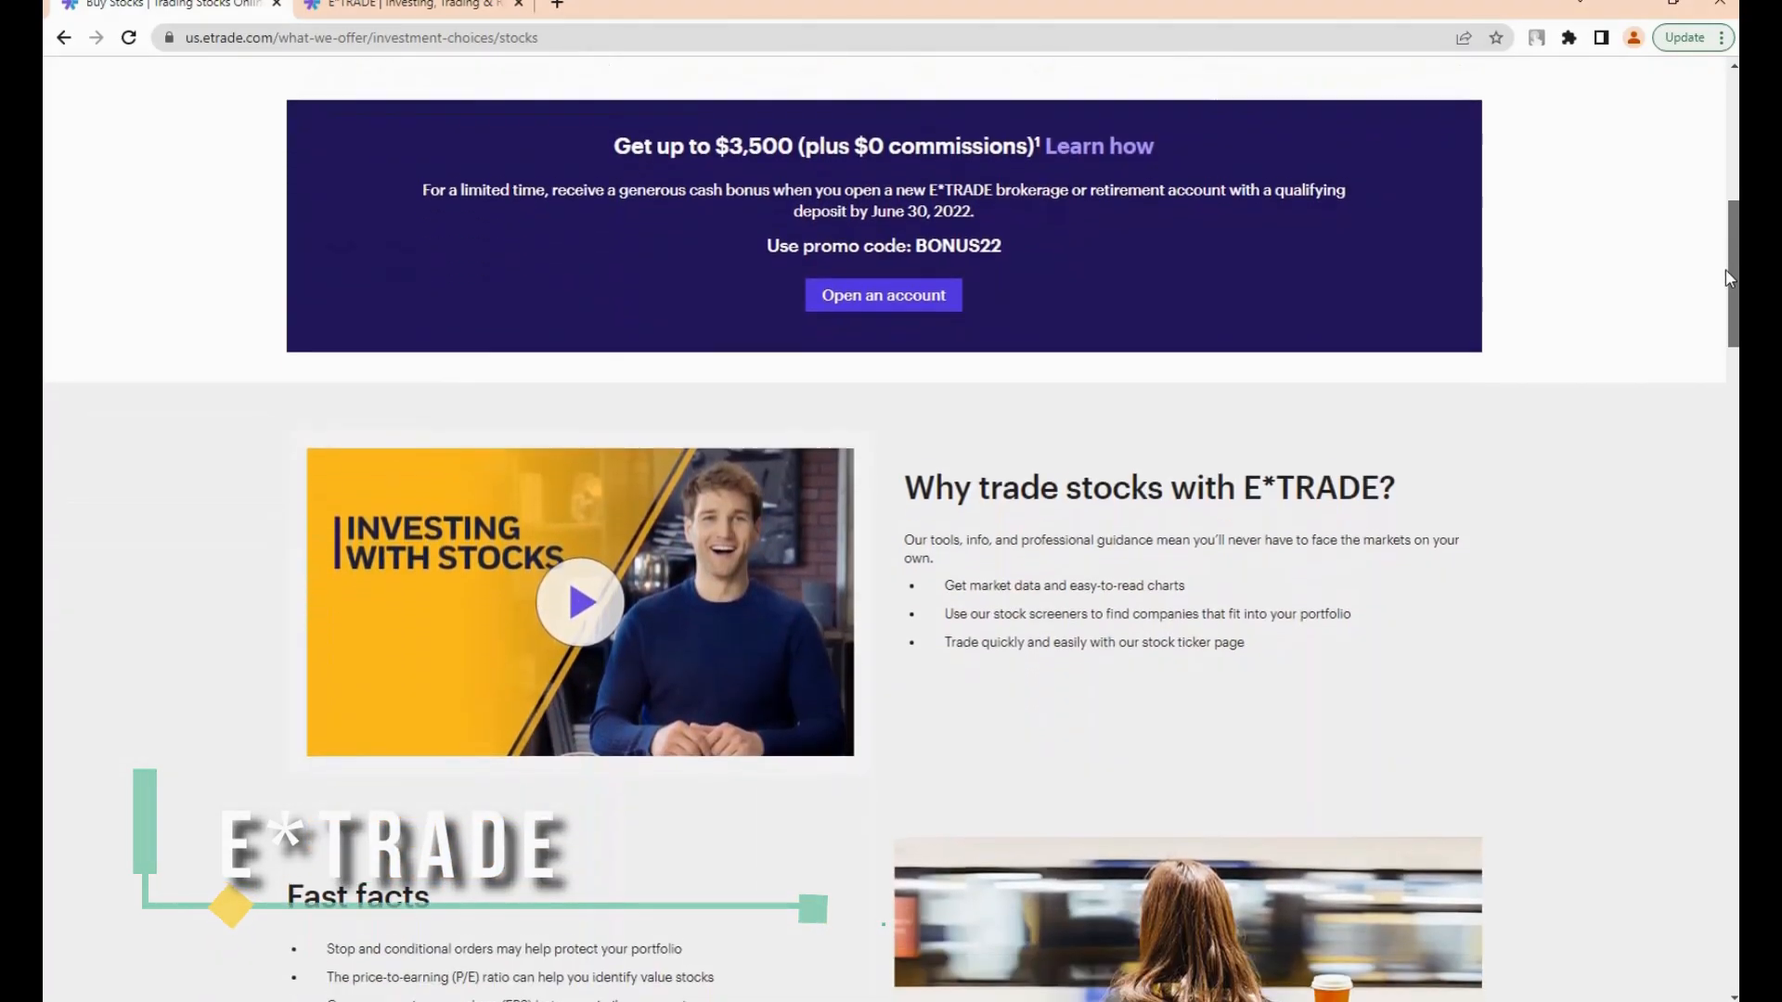
pyautogui.scroll(-3)
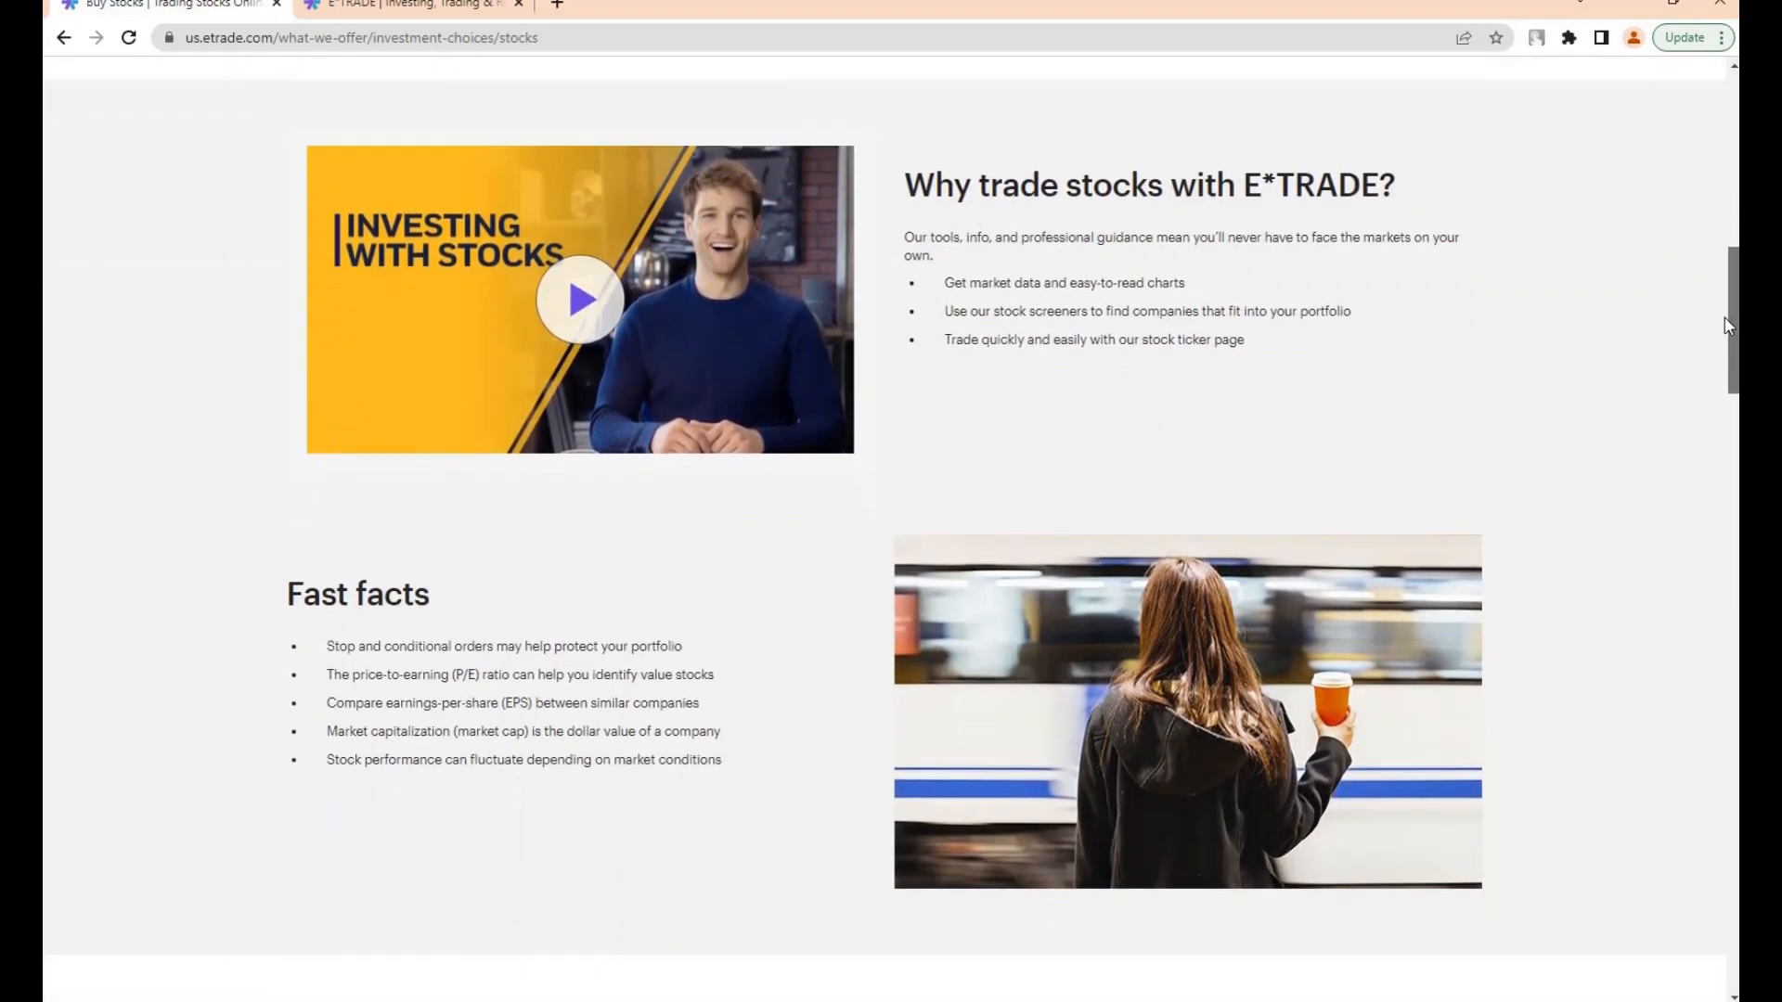
pyautogui.scroll(-3)
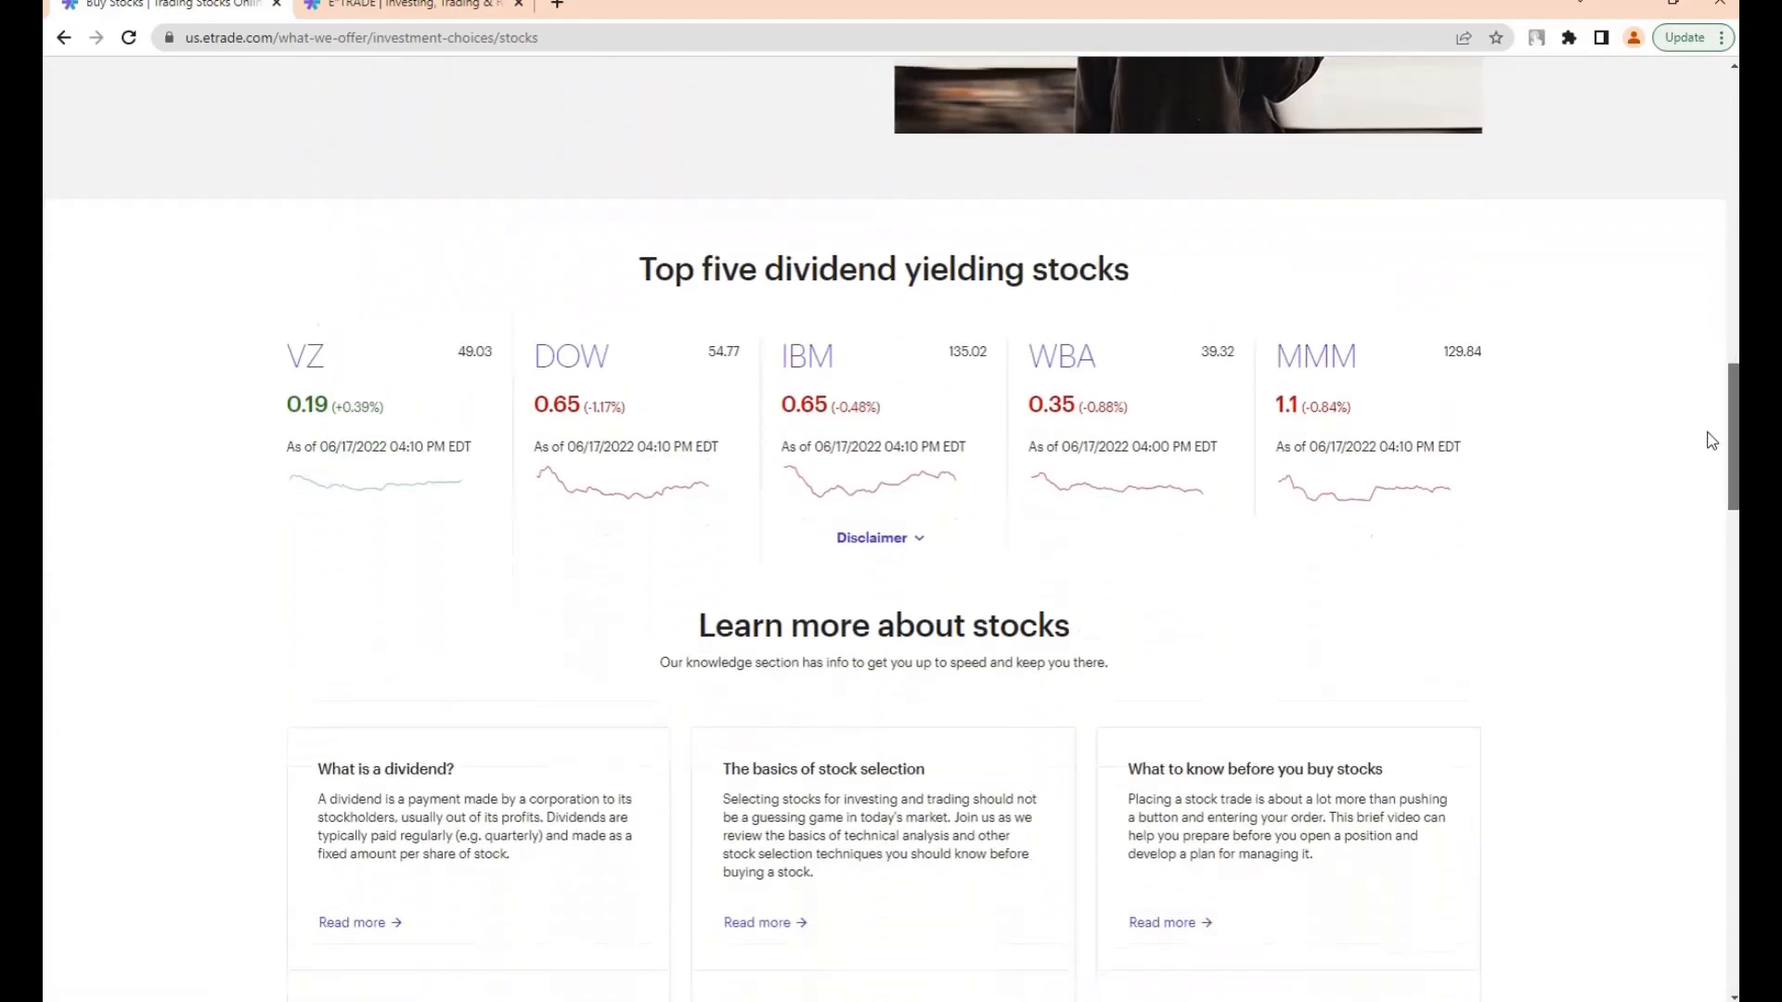
pyautogui.scroll(-3)
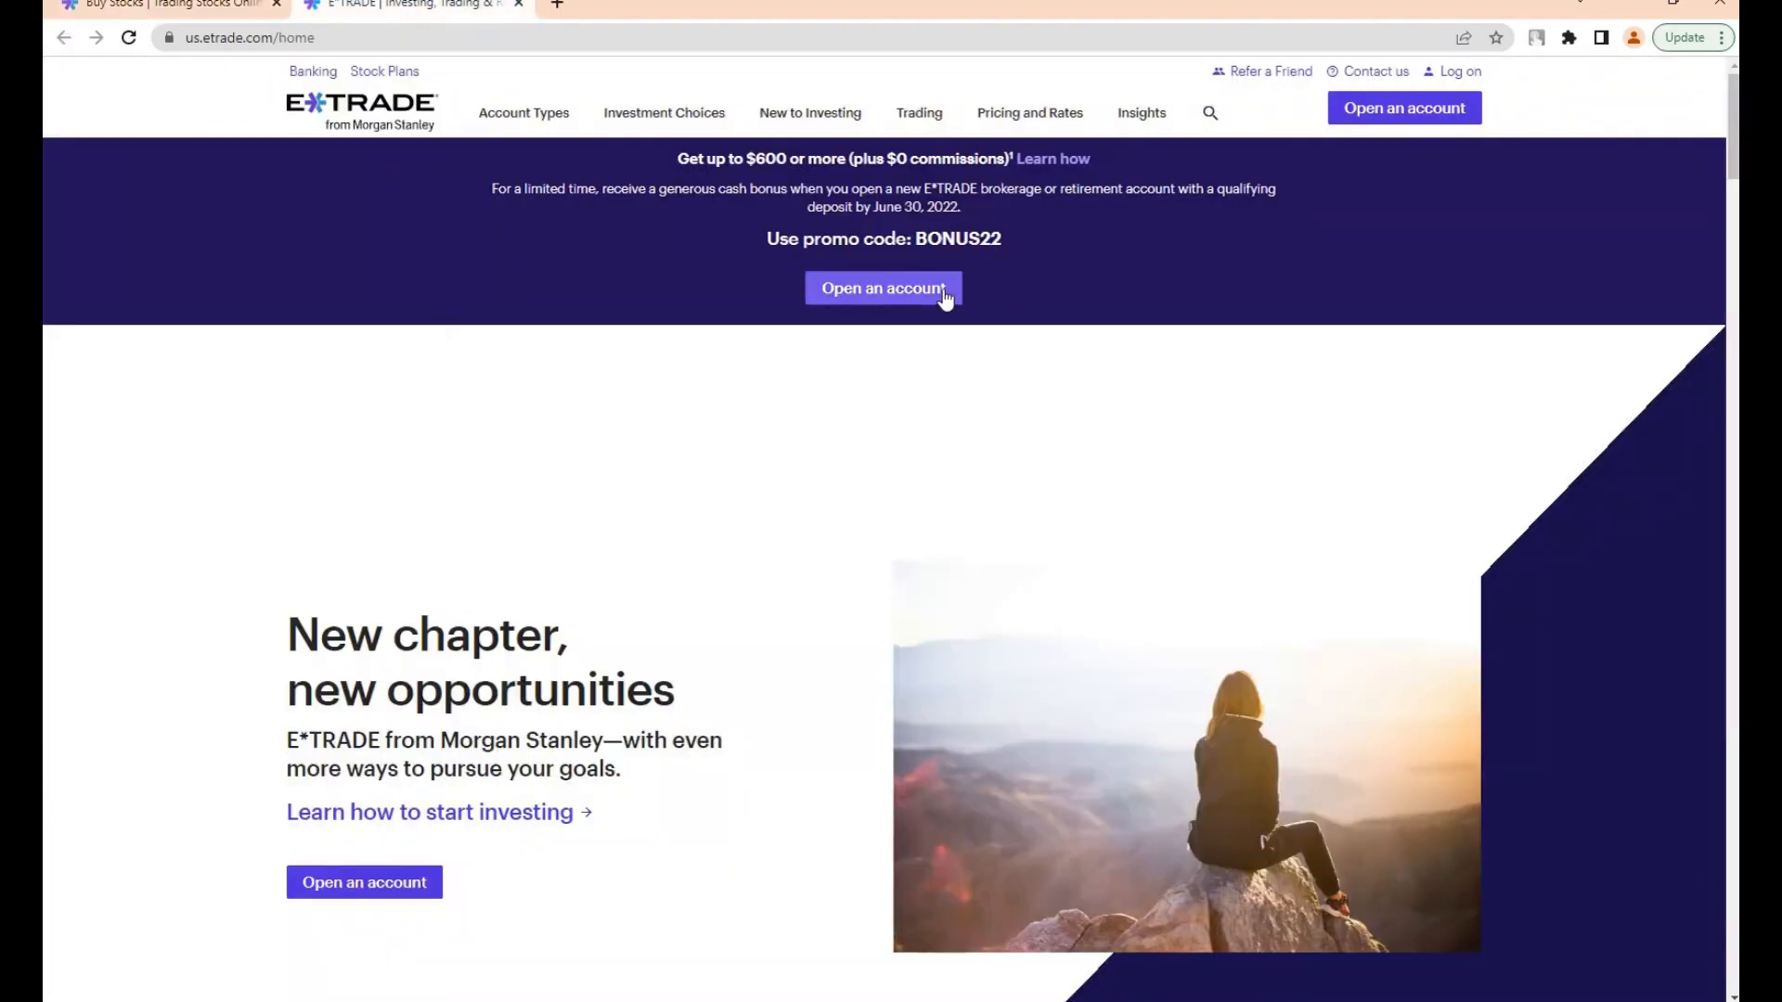
pyautogui.moveTo(513, 679)
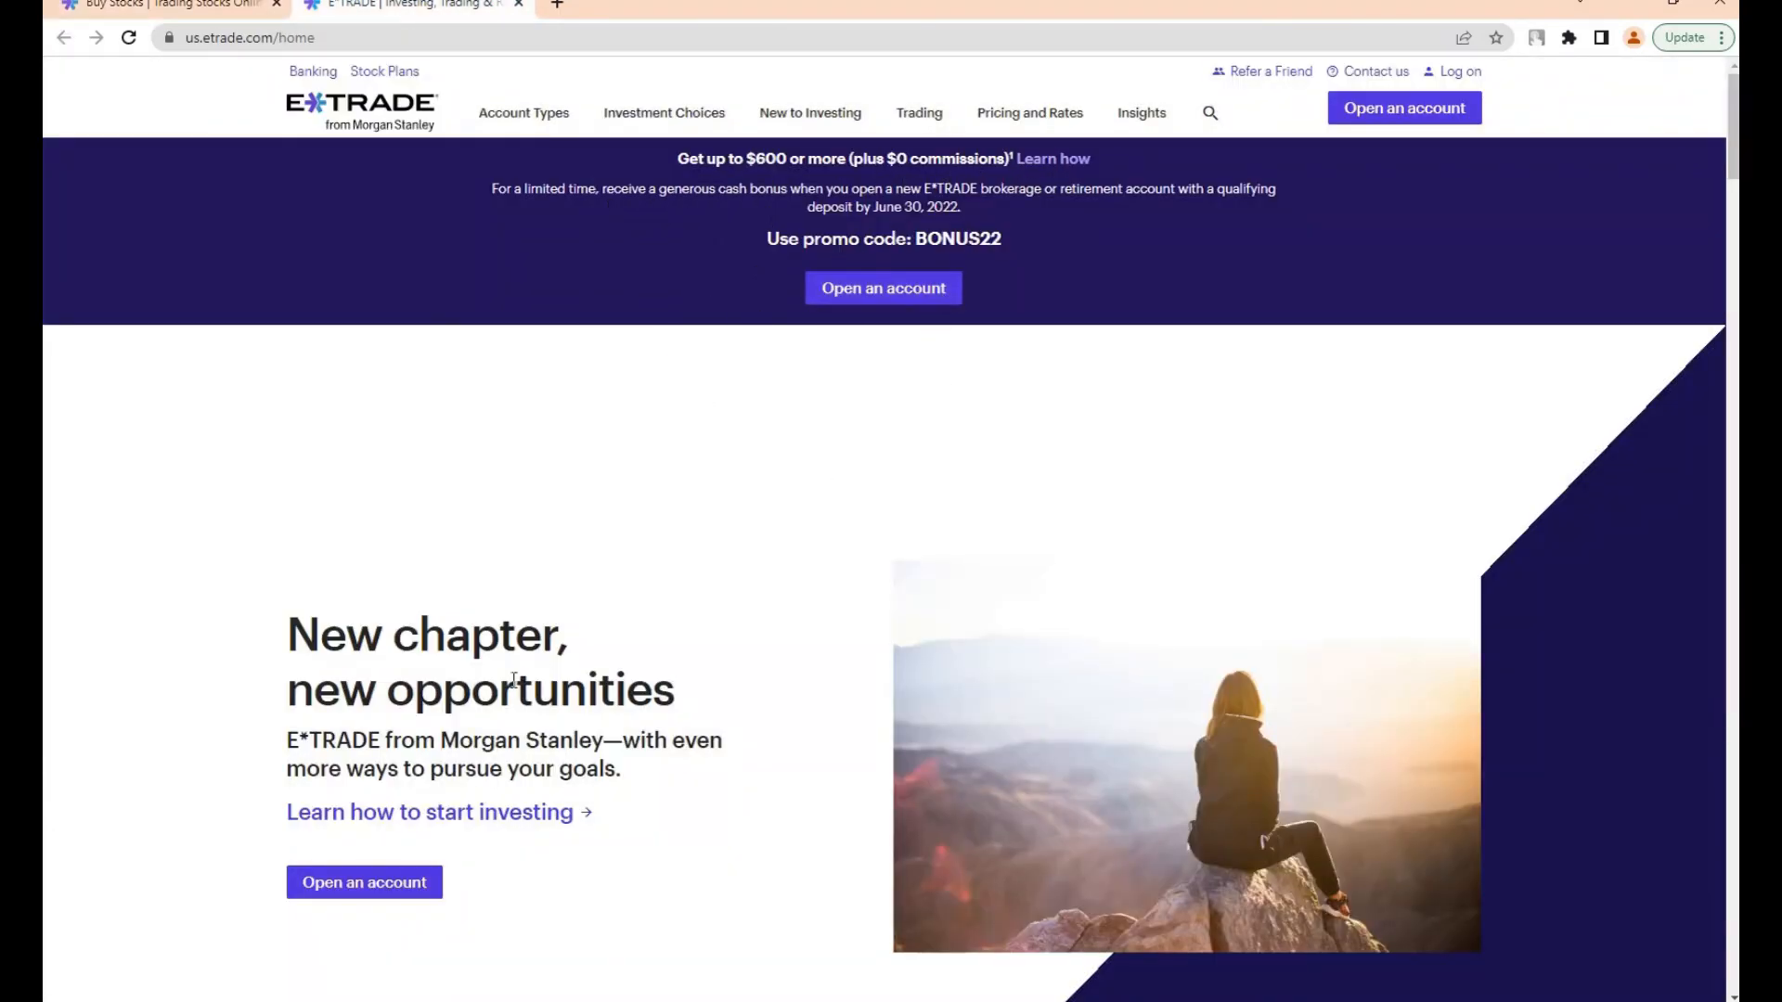
pyautogui.scroll(-3)
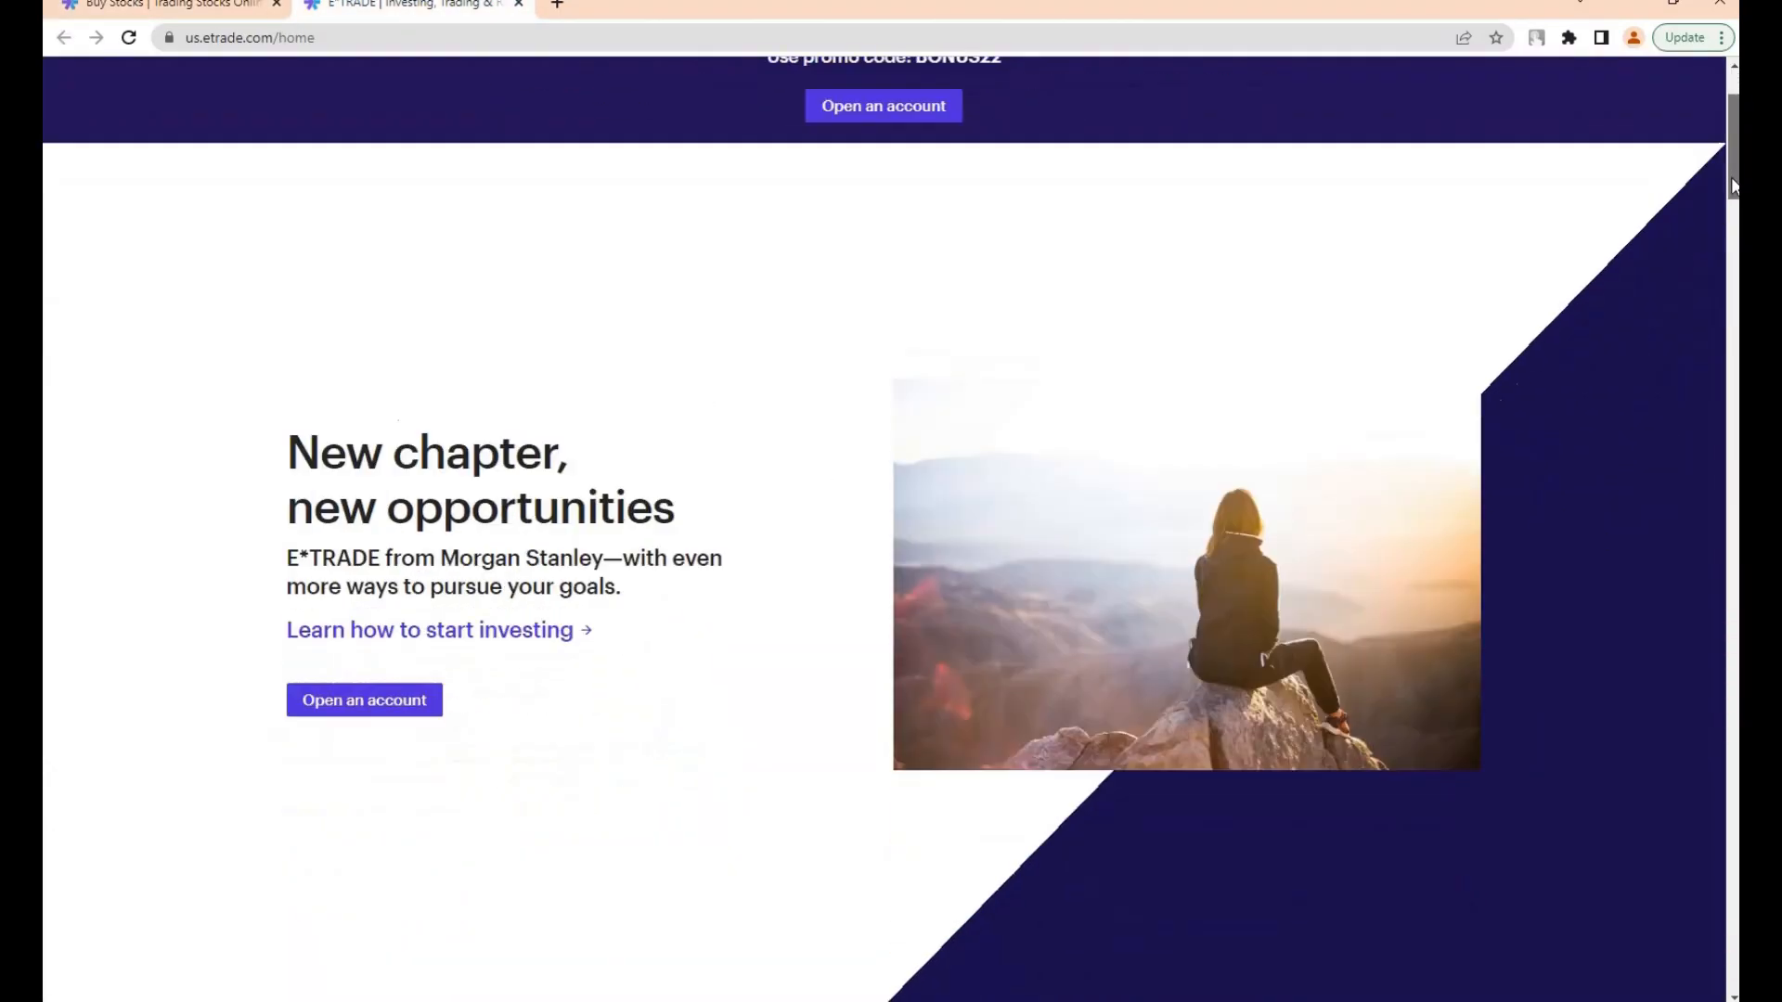
pyautogui.scroll(-3)
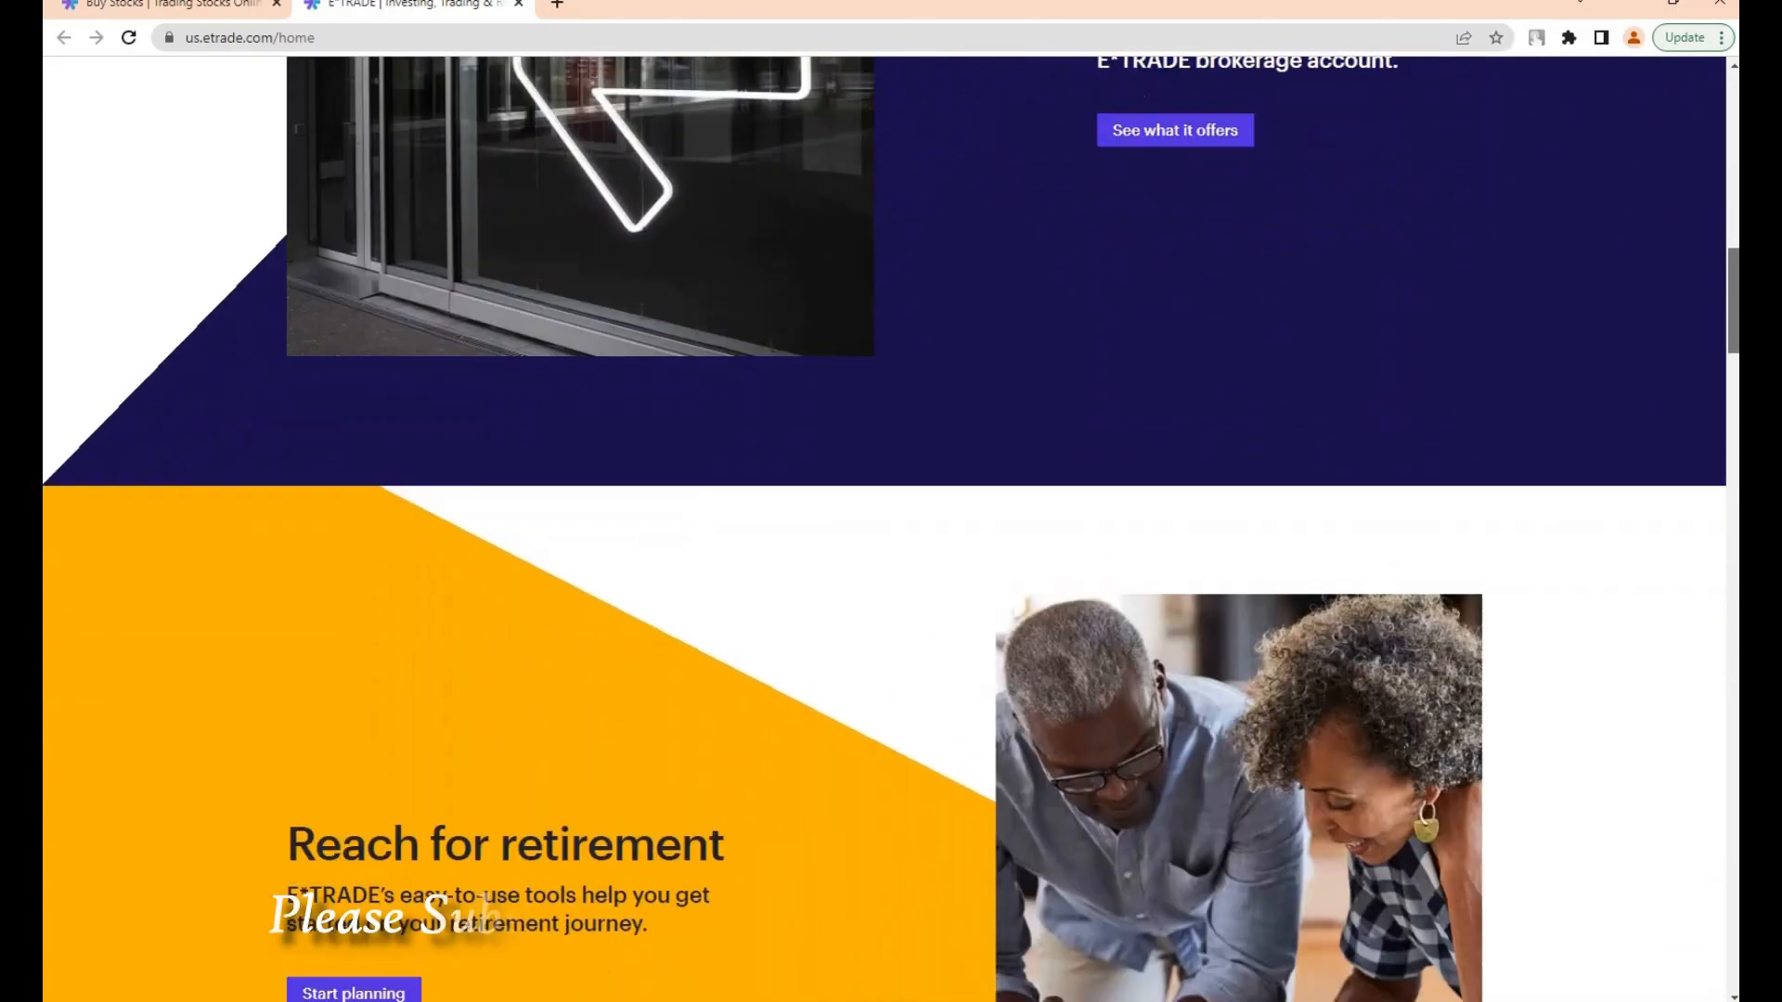
pyautogui.scroll(-3)
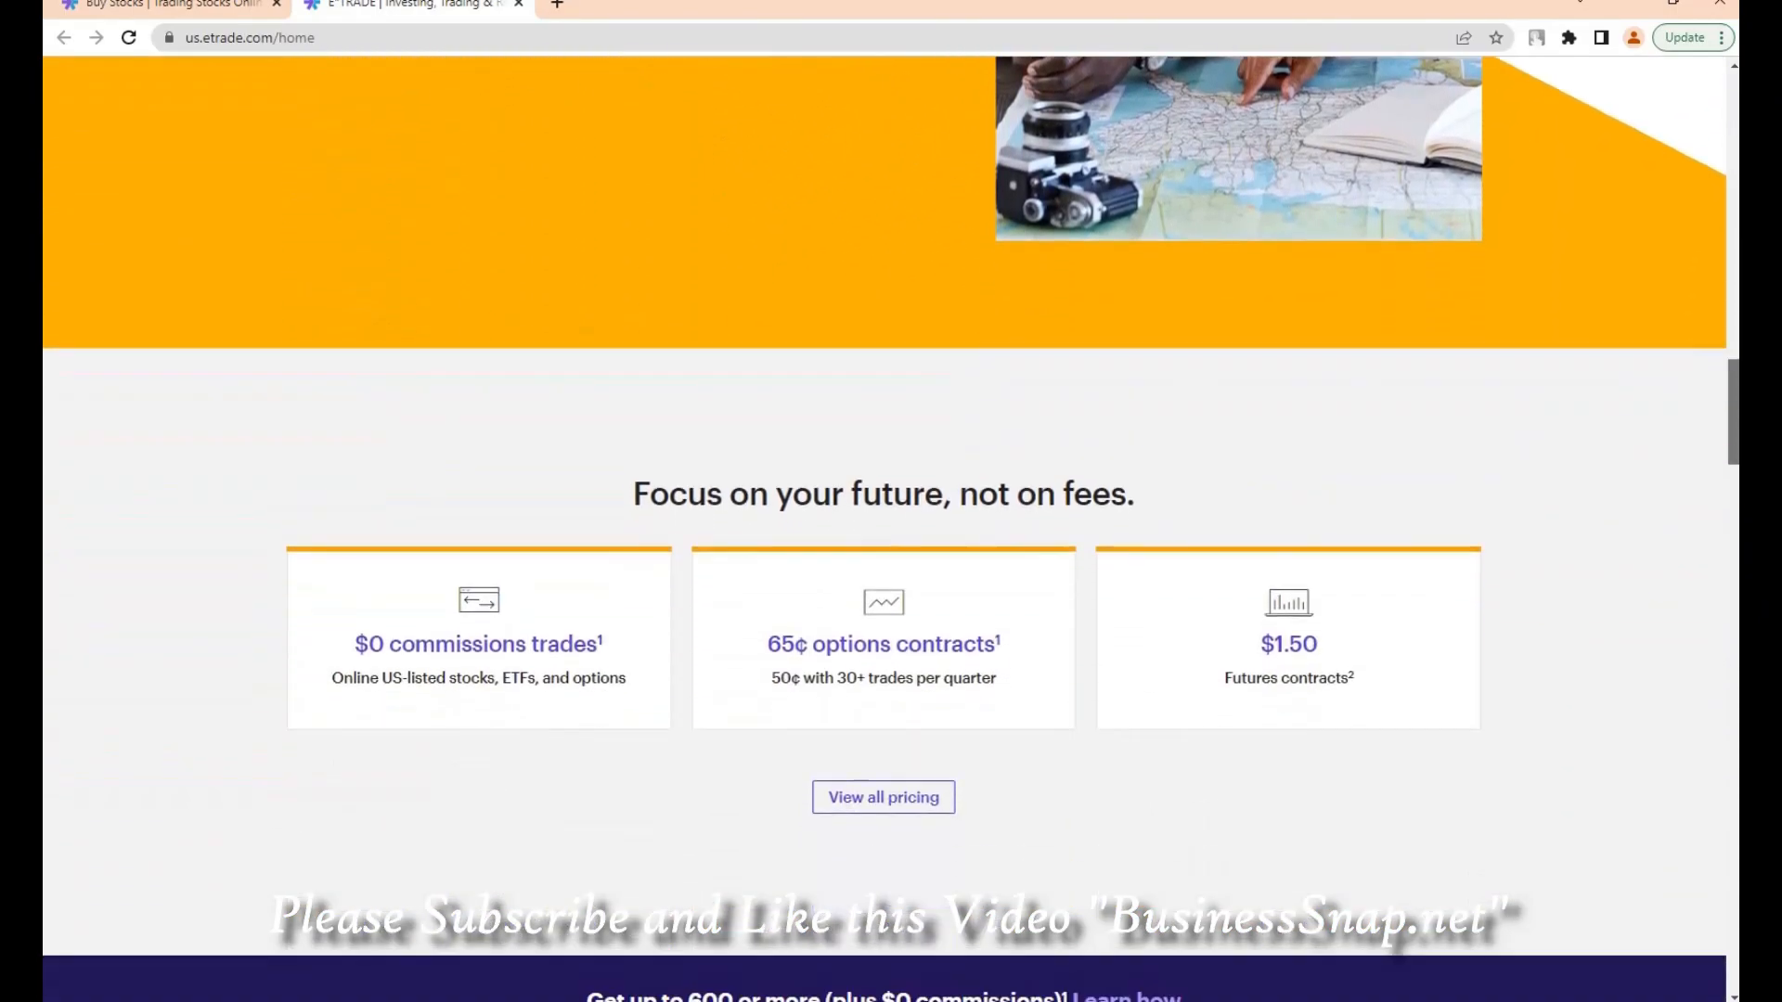
pyautogui.scroll(-3)
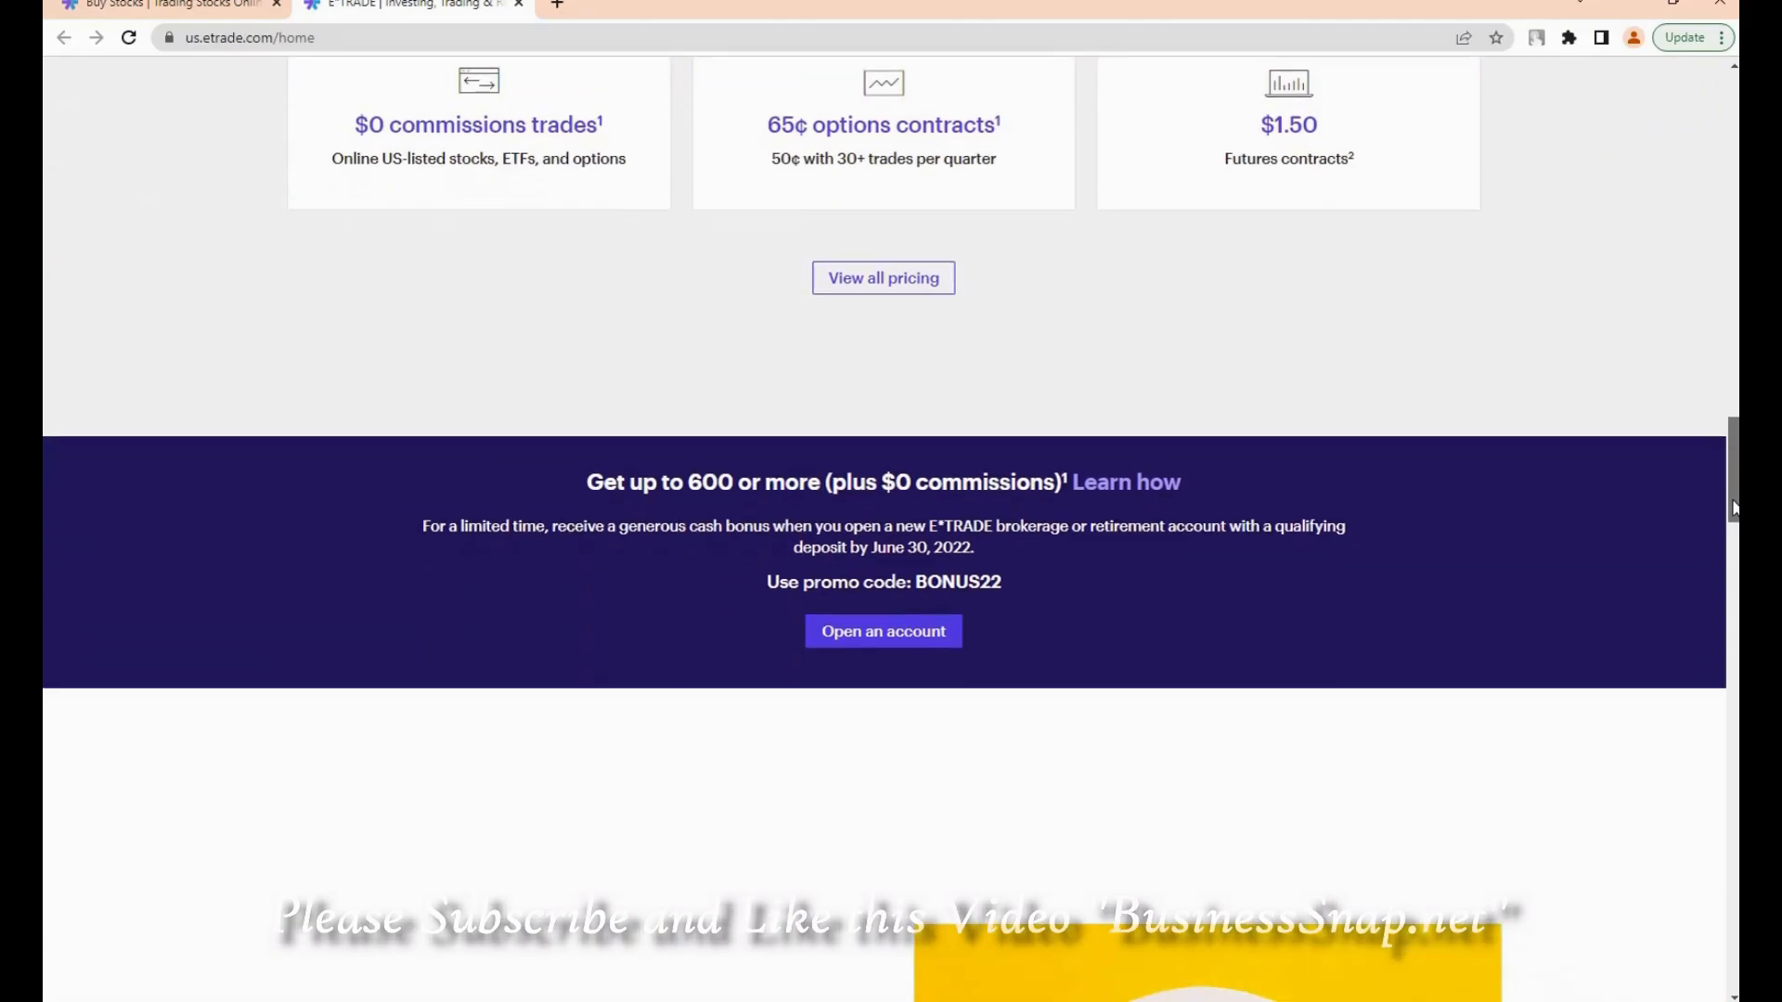
pyautogui.scroll(-3)
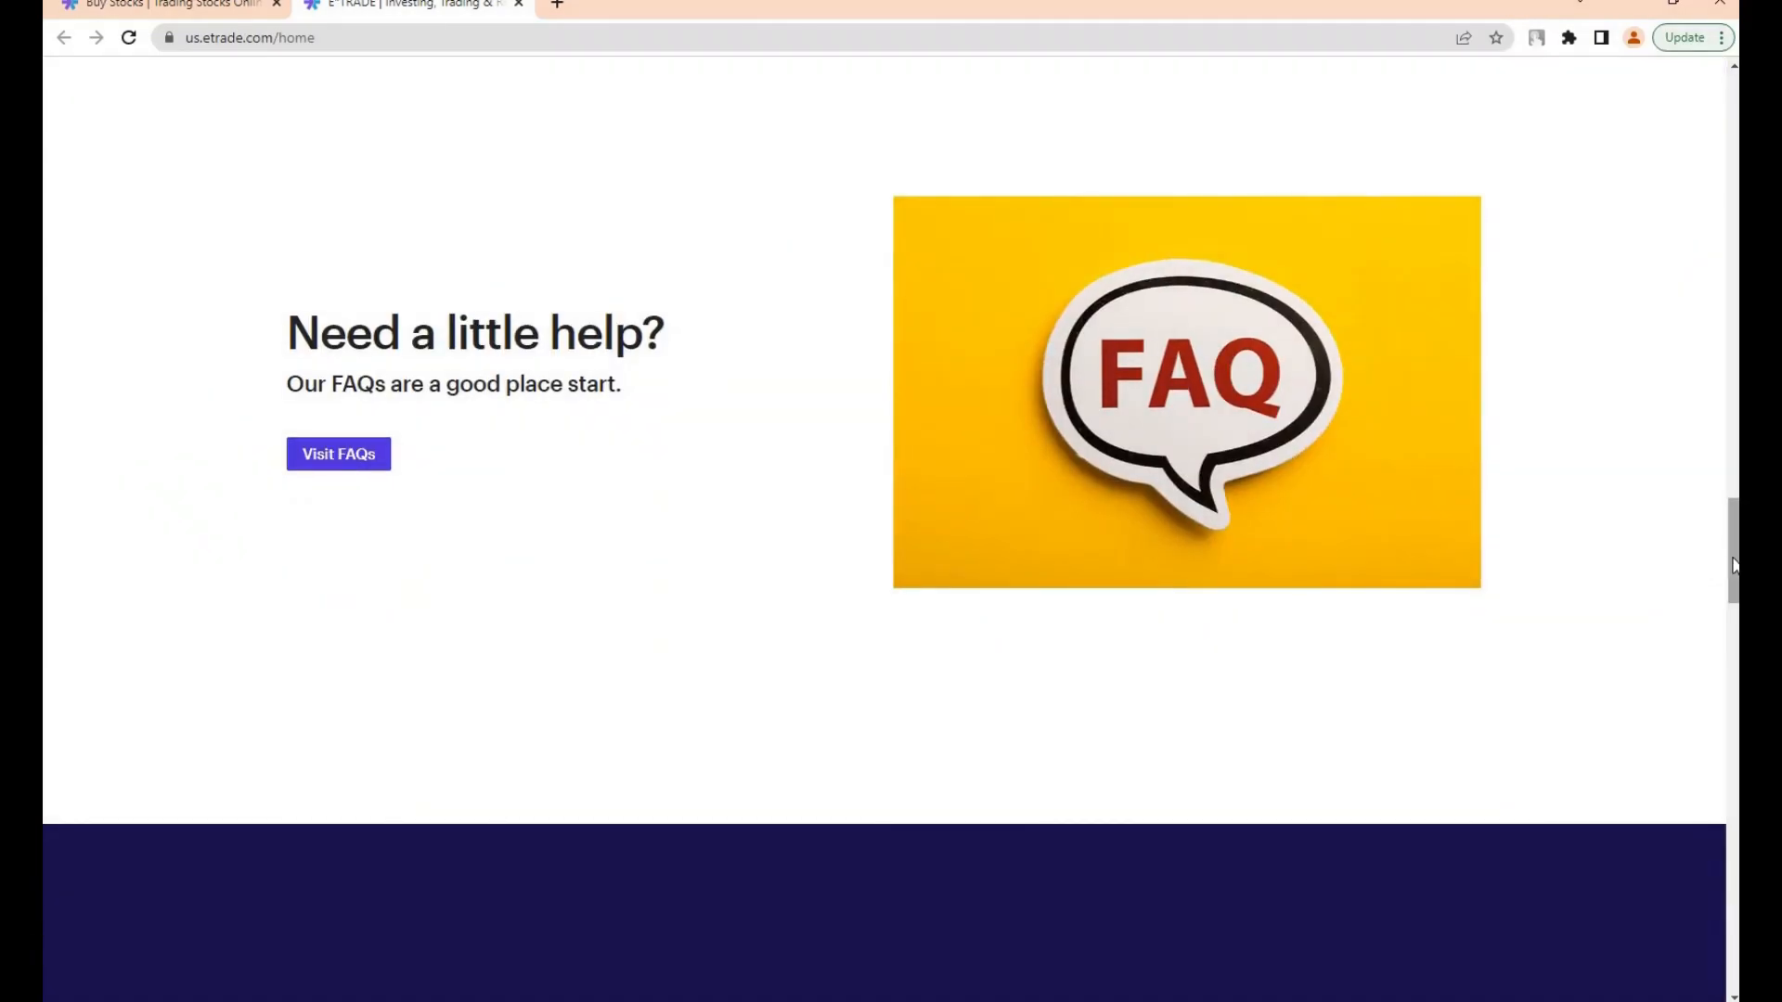